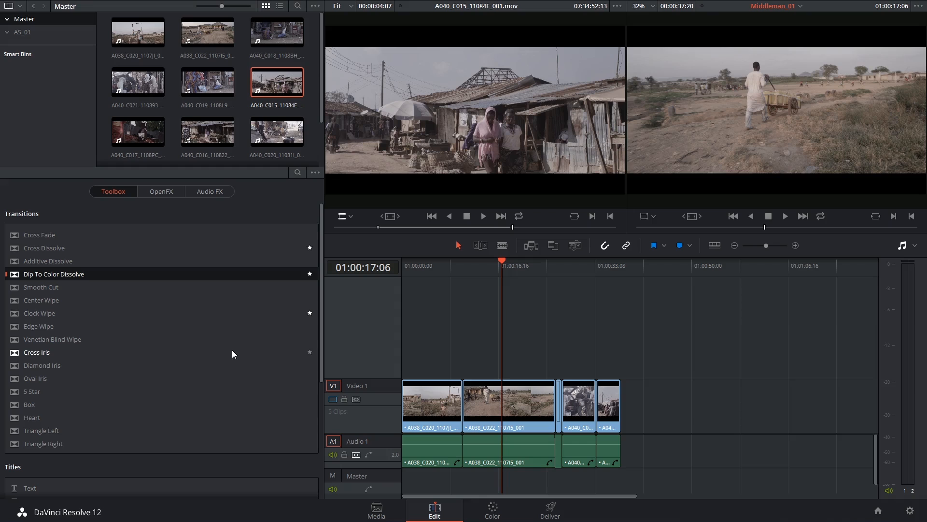
Step: Add a Text title from the Toolbox Titles onto a new Video 2 track above the footage
scroll("down", 3)
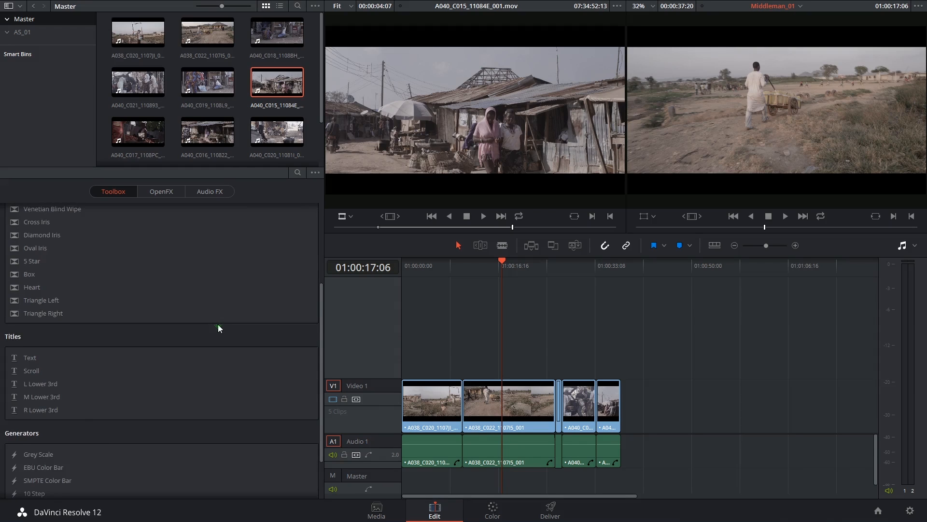
scroll("down", 3)
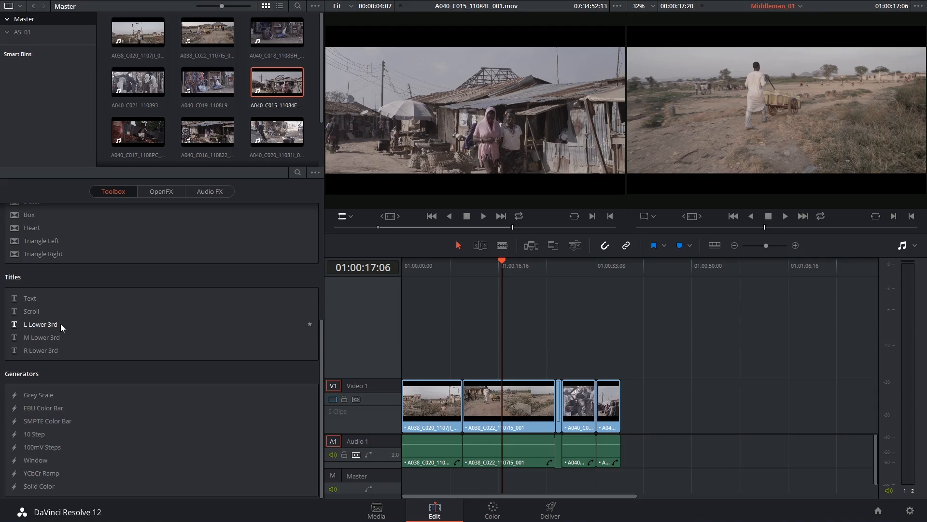
mouse_move(25, 328)
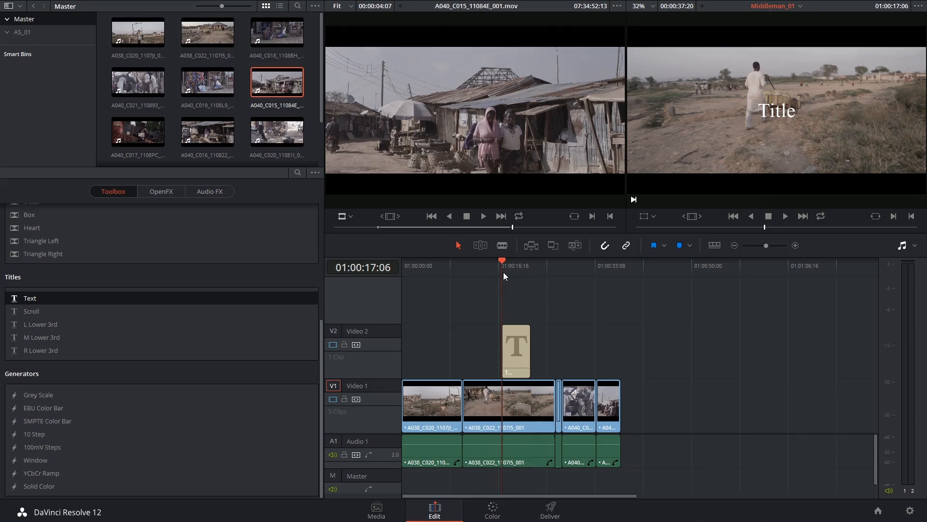
left_click(515, 351)
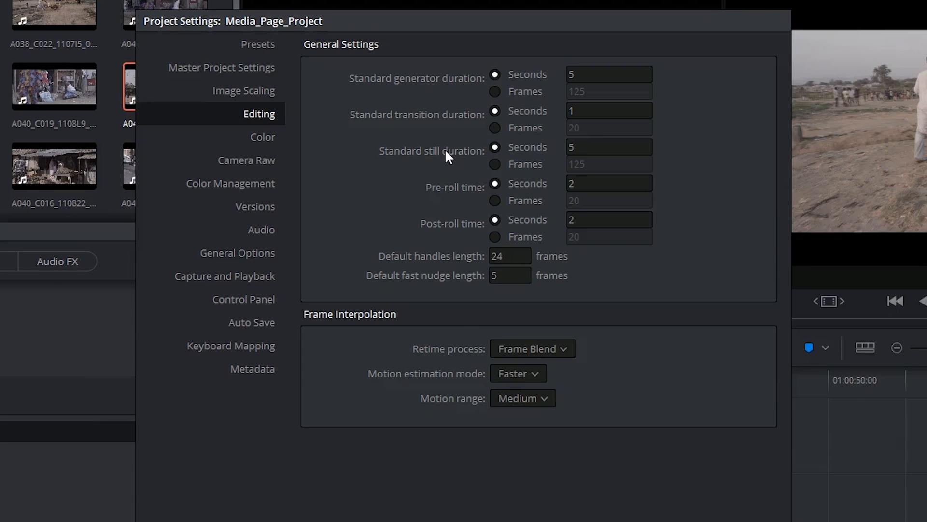
mouse_move(460, 93)
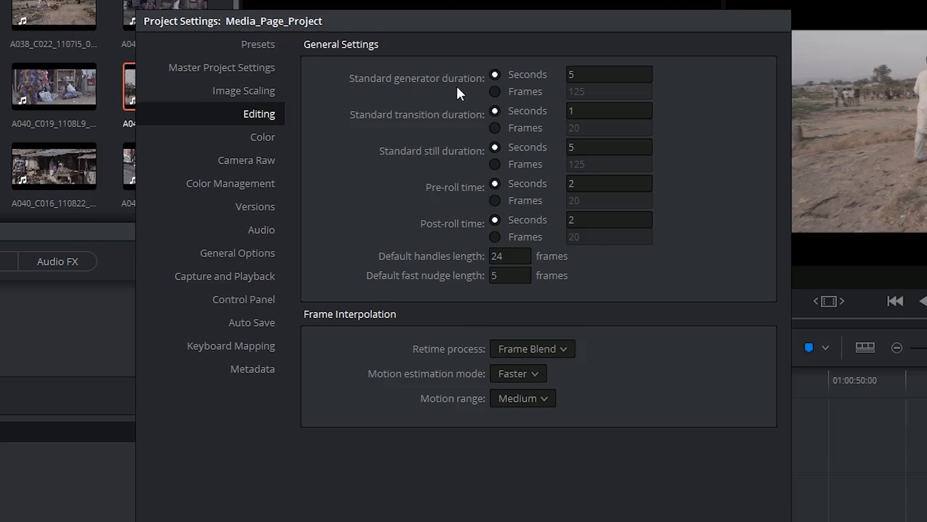
Step: Set the standard generator duration to 10 seconds in Project Settings > Editing
left_click(609, 75)
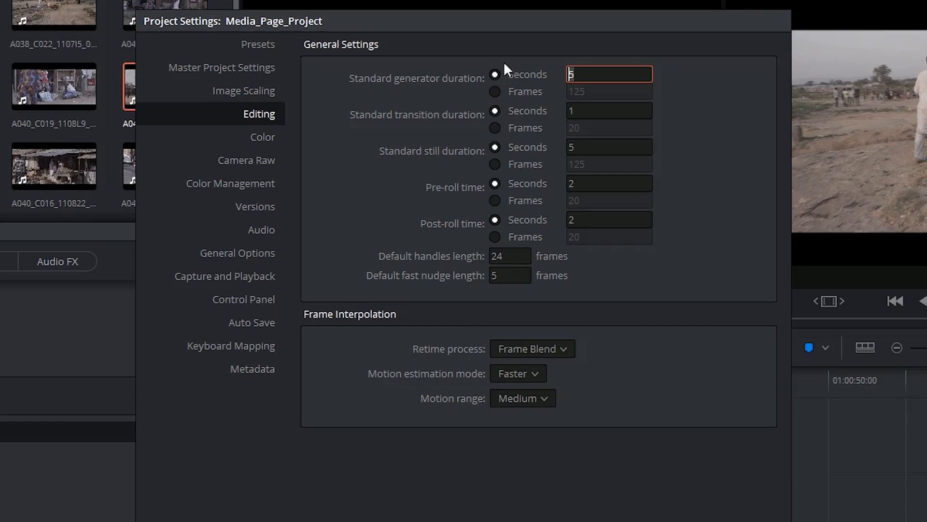
type("10")
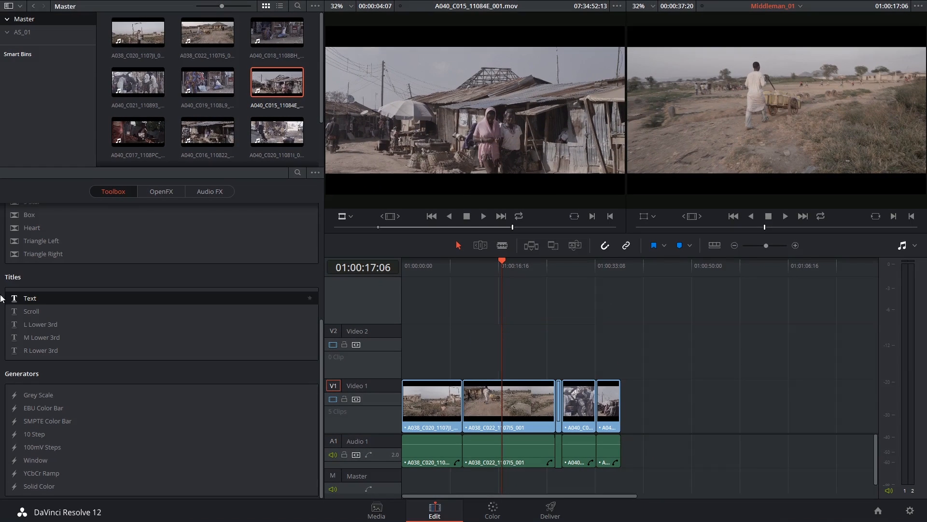
Step: Place a new Text title clip on Video 2 above the second shot
left_click_drag(30, 310, 525, 349)
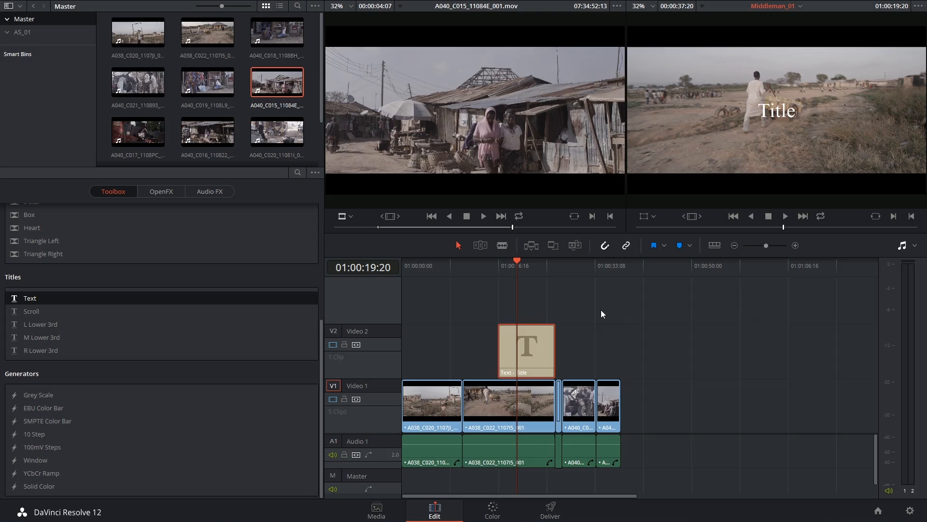
mouse_move(282, 162)
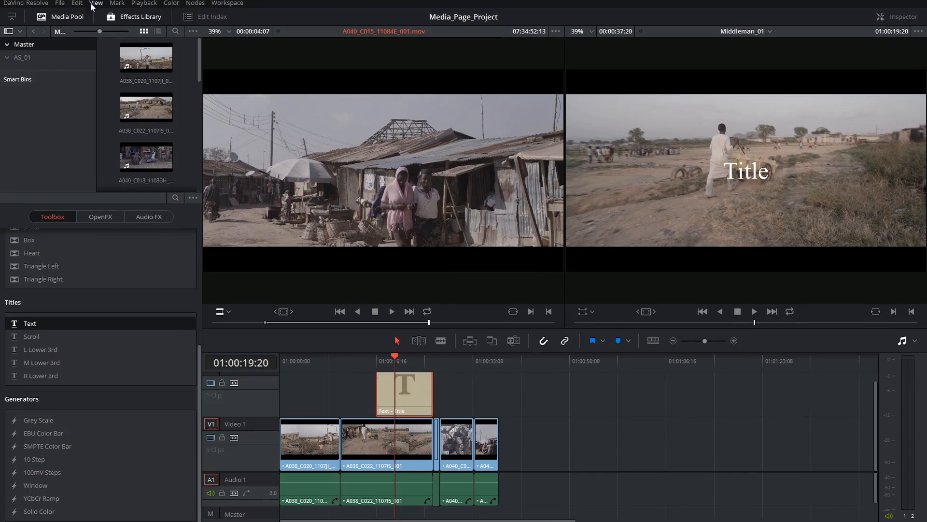
Step: Turn on the viewer's safe-area guides and show the title's text properties in the Inspector
left_click(96, 4)
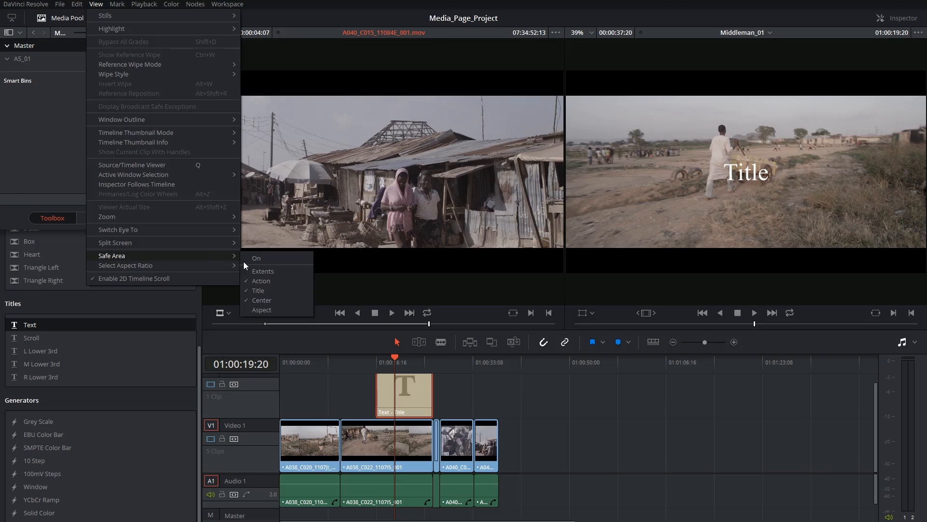
left_click(256, 258)
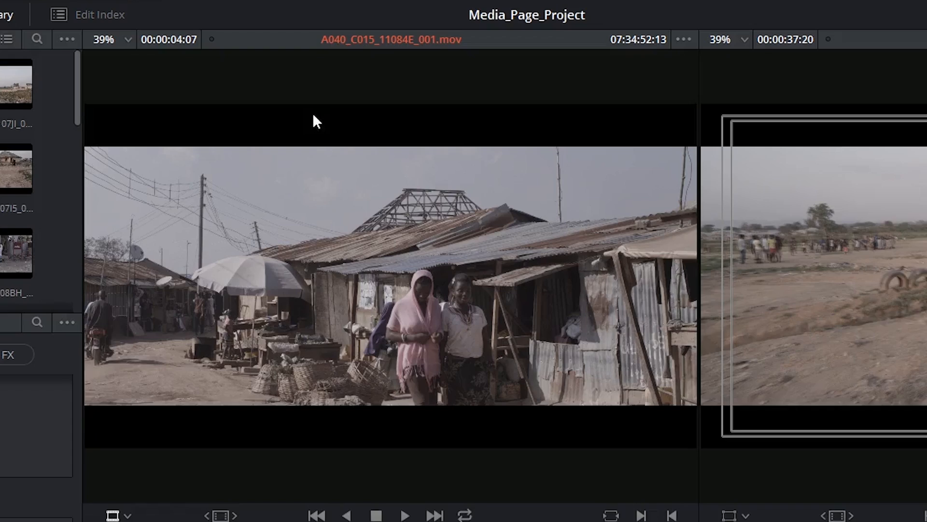
left_click(157, 7)
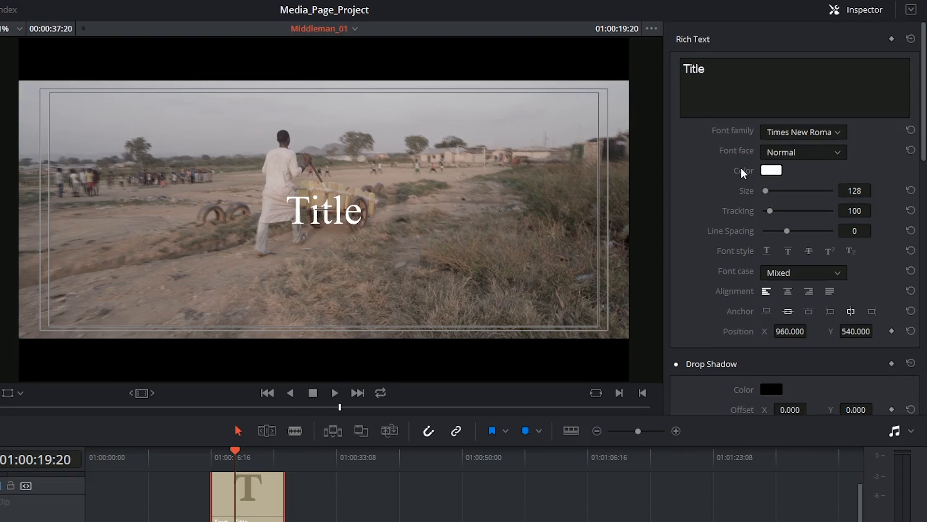
Step: Replace the placeholder with 'Middleman' in bold Source Sans Pro
double_click(693, 69)
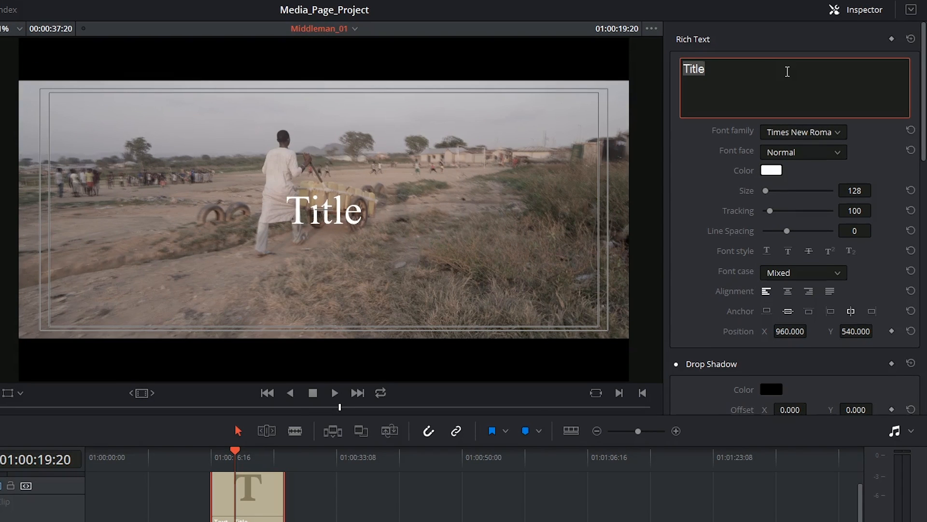
type("Middleman")
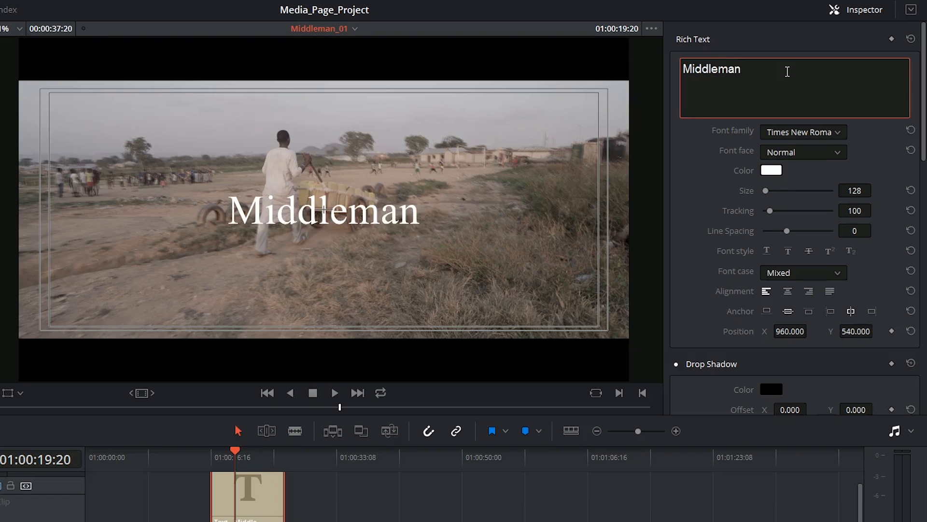
left_click(803, 132)
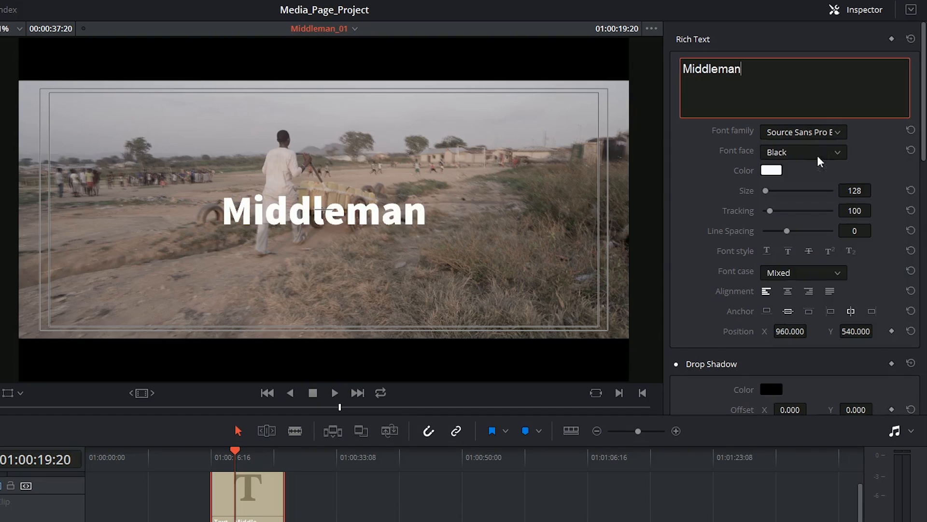
left_click(803, 152)
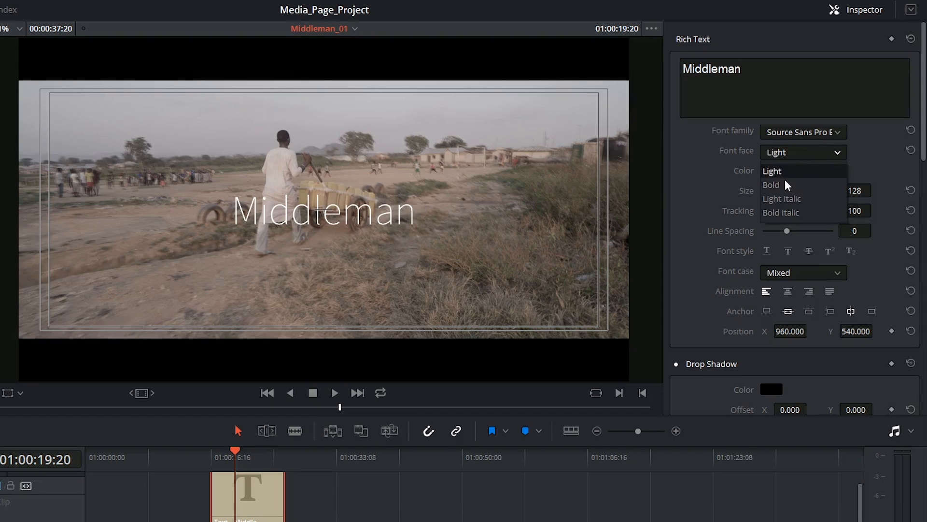
left_click(771, 170)
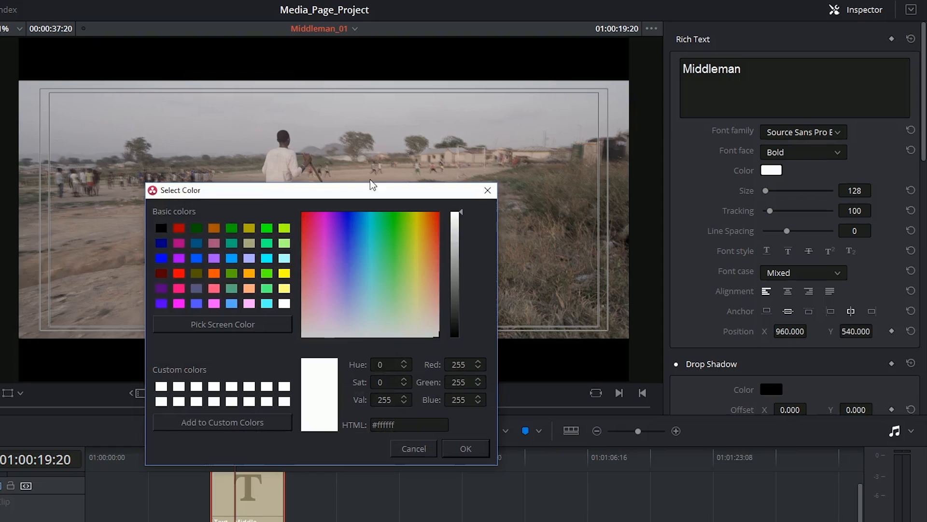
Step: Colour the title warm off-white, widen tracking to 109 and set Font Case to All Caps
left_click(436, 336)
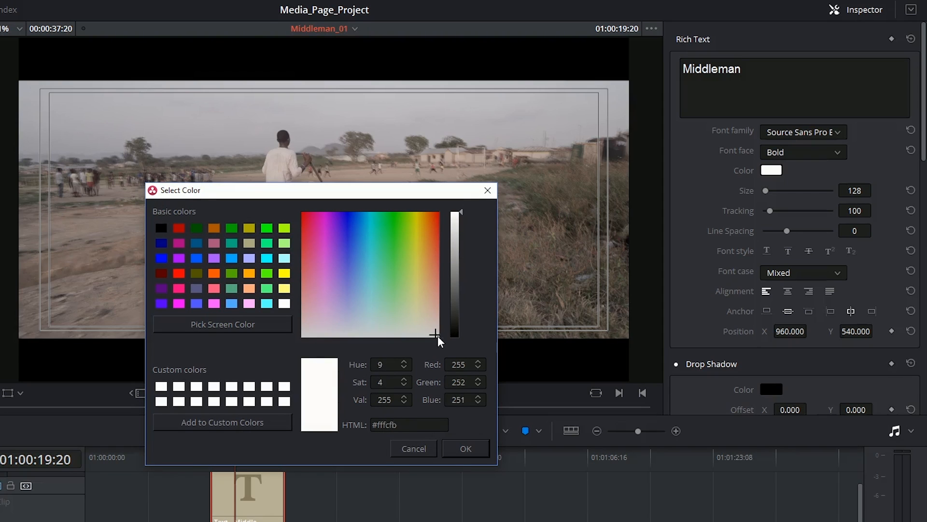
left_click(437, 335)
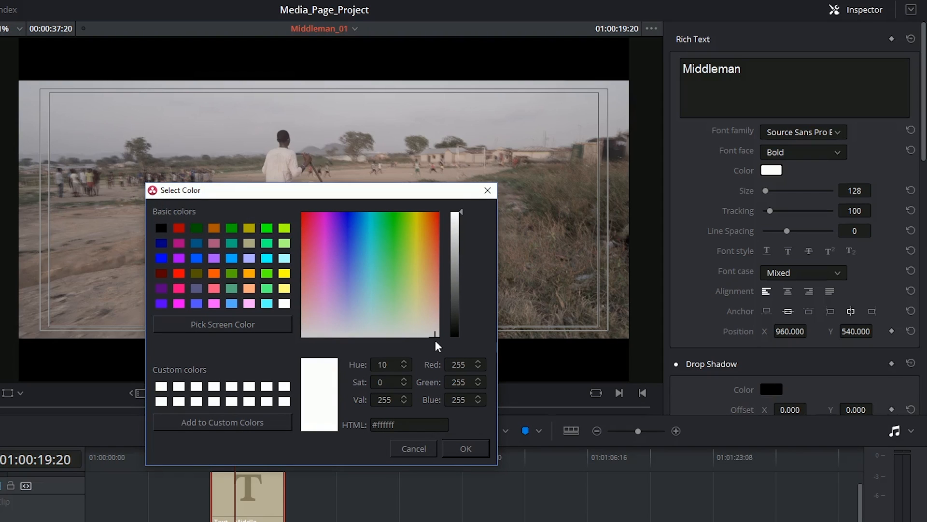
mouse_move(390, 395)
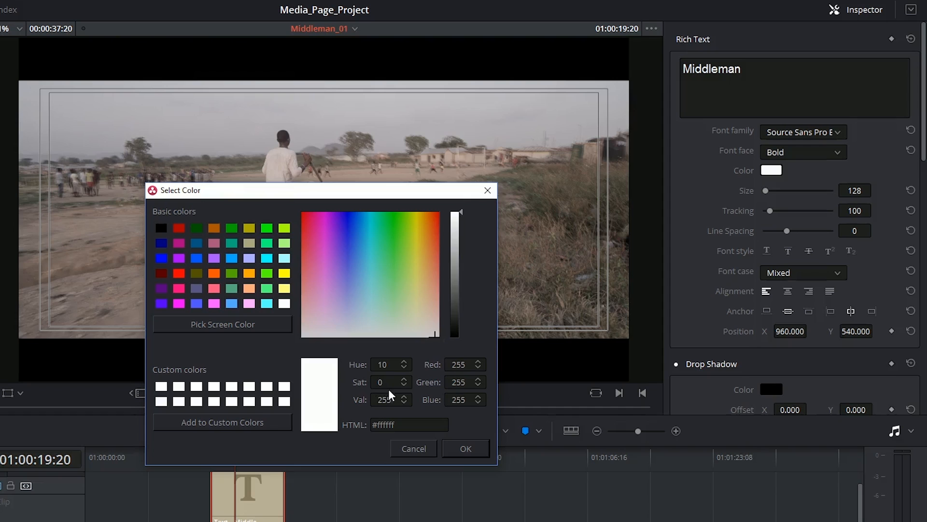
left_click(466, 448)
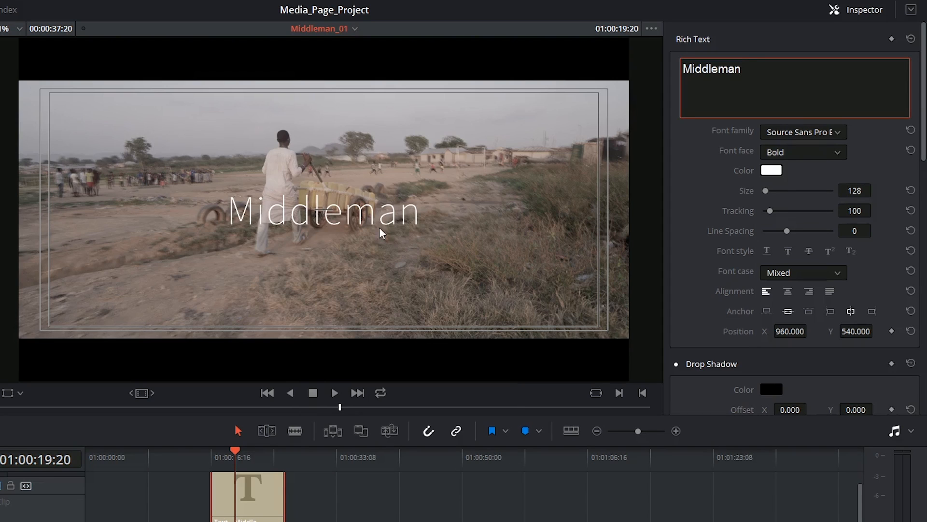
mouse_move(505, 253)
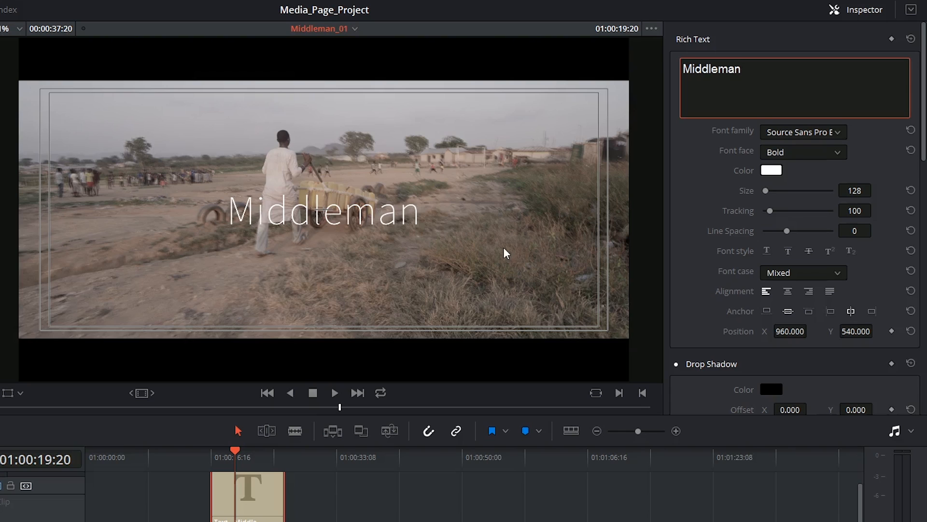
left_click_drag(787, 211, 773, 210)
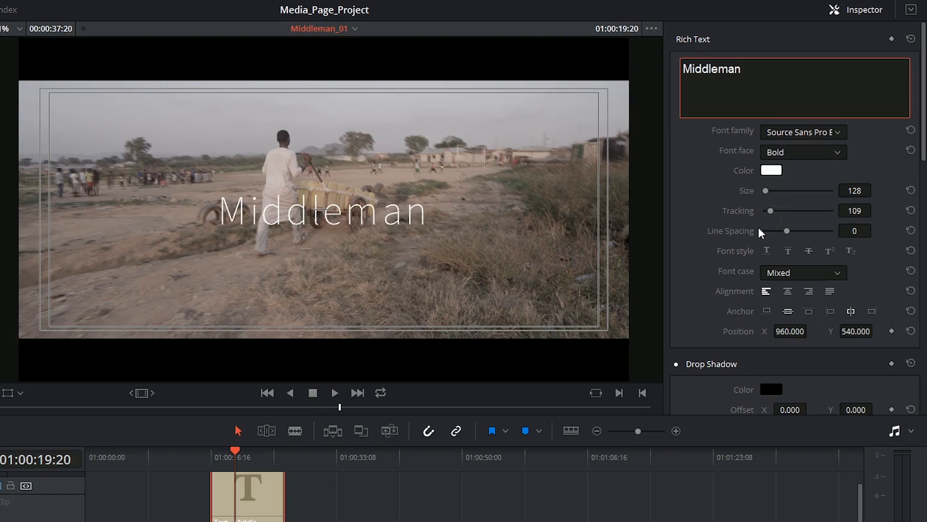
mouse_move(782, 241)
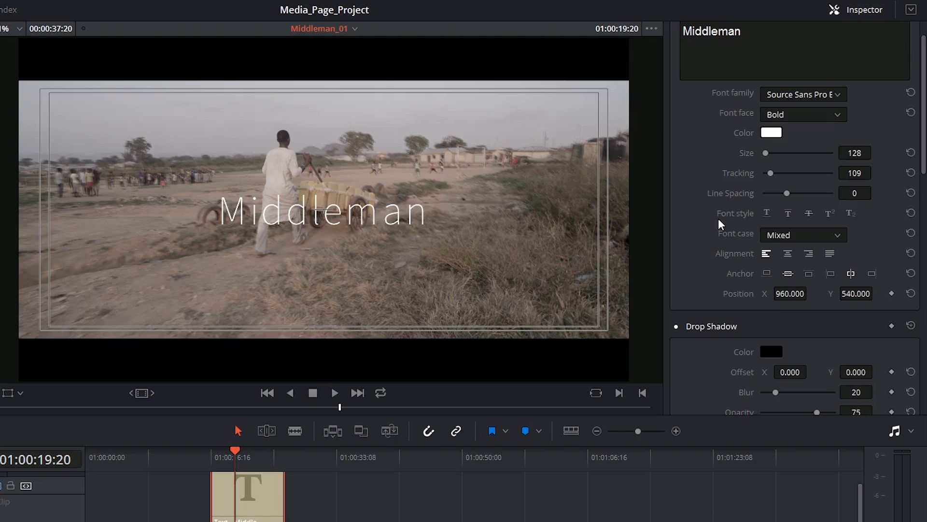
left_click(802, 235)
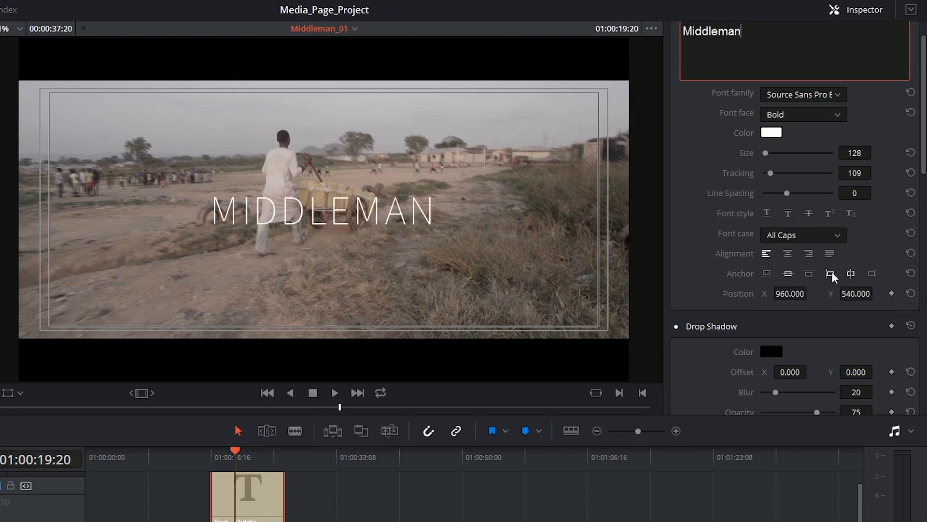
left_click(803, 235)
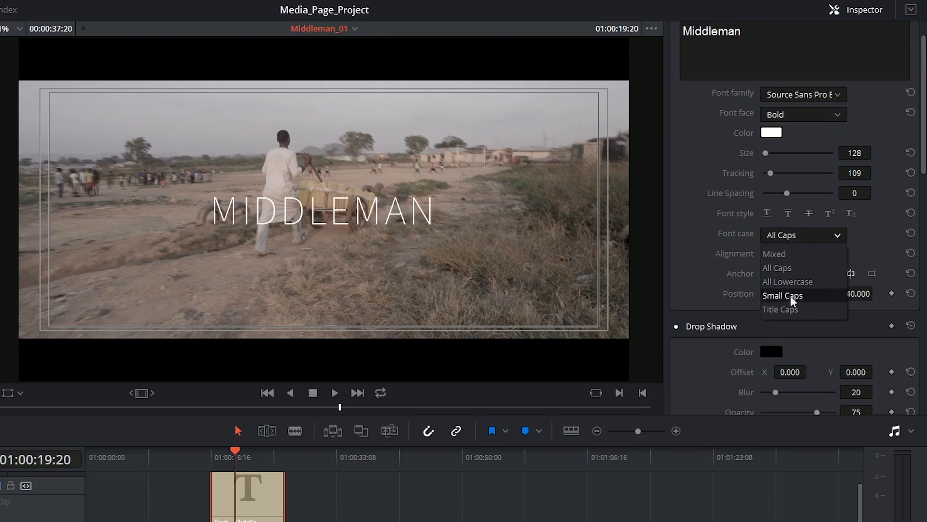
left_click(777, 268)
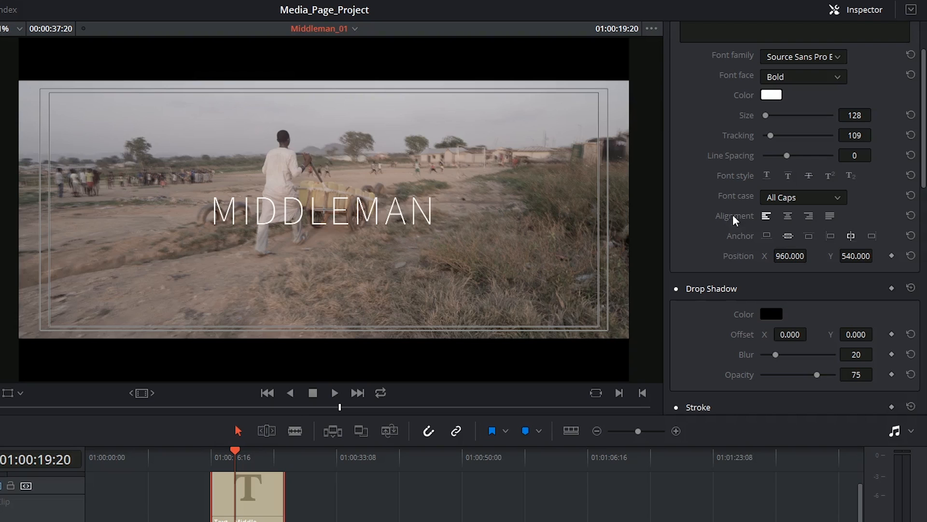
mouse_move(781, 243)
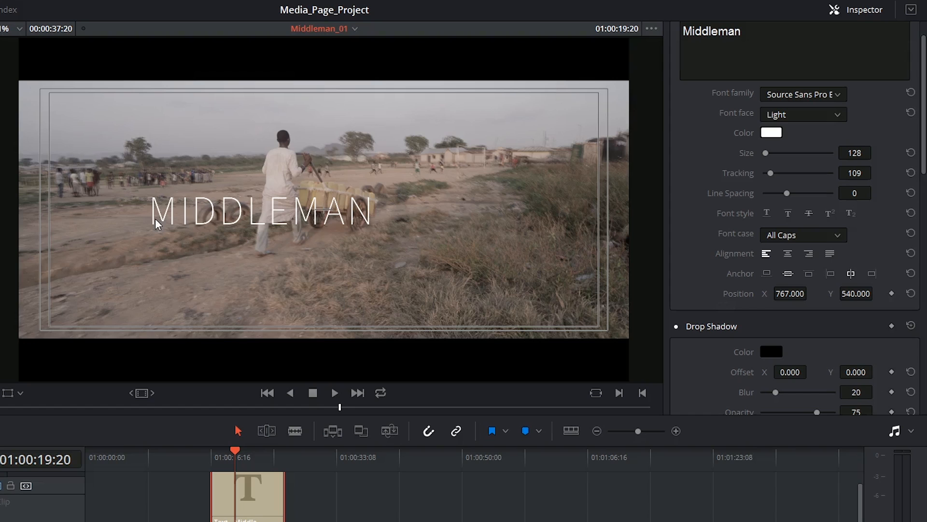
Step: Make MIDDLEMAN light weight, smaller, and move it to the lower-left of the title-safe frame
left_click(21, 393)
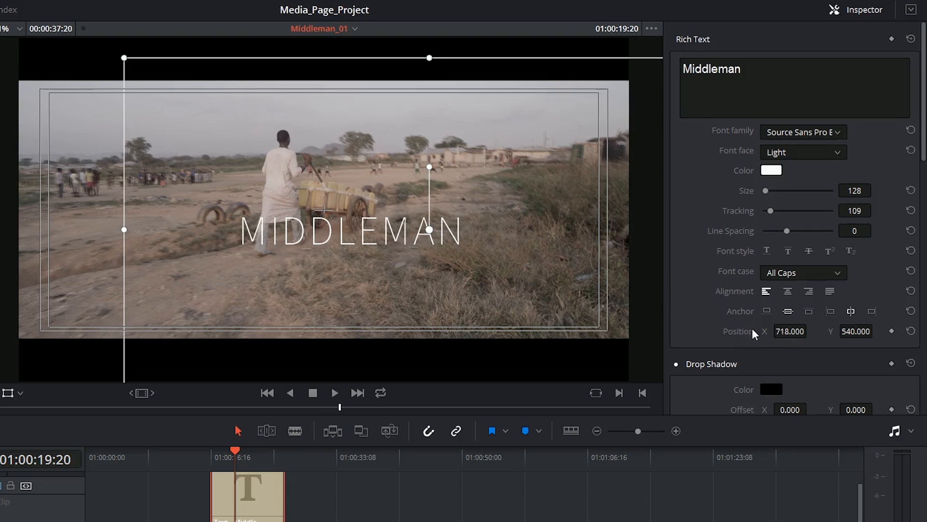
scroll("down", 3)
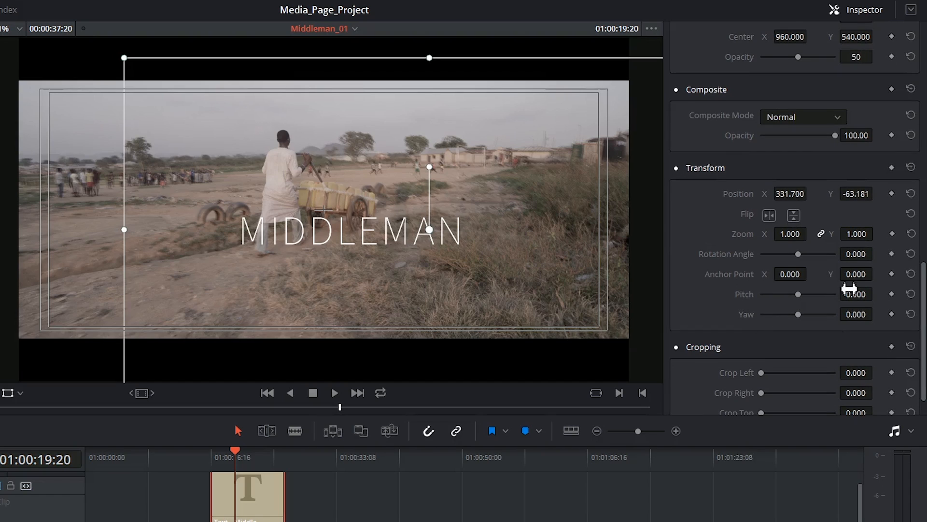
mouse_move(923, 346)
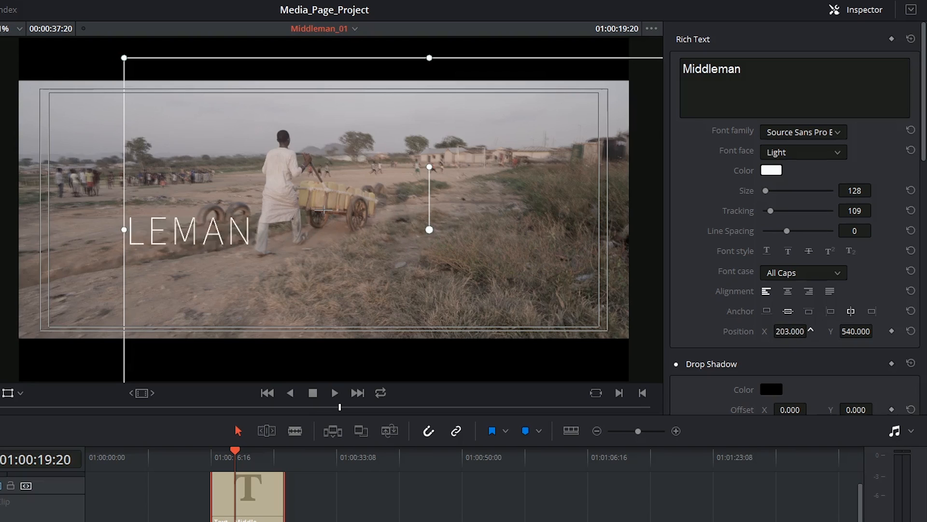
type("655.000")
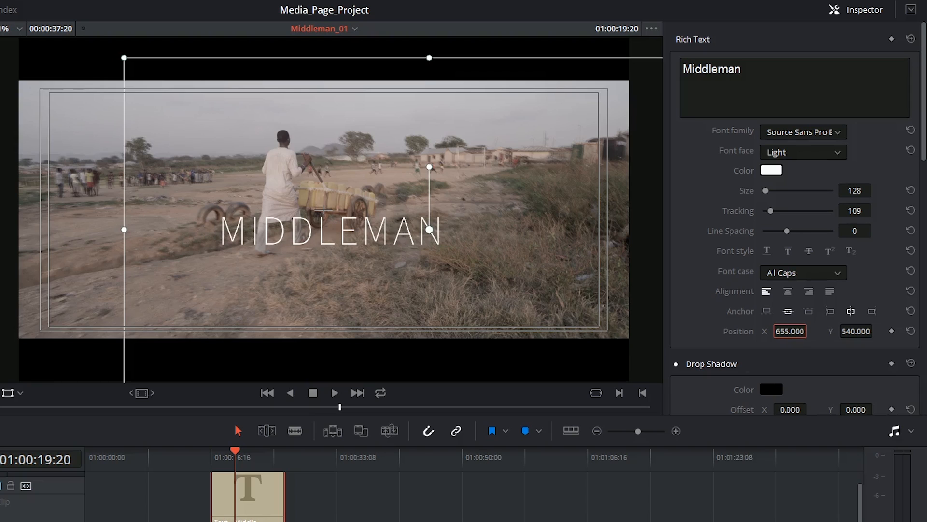
scroll("down", 3)
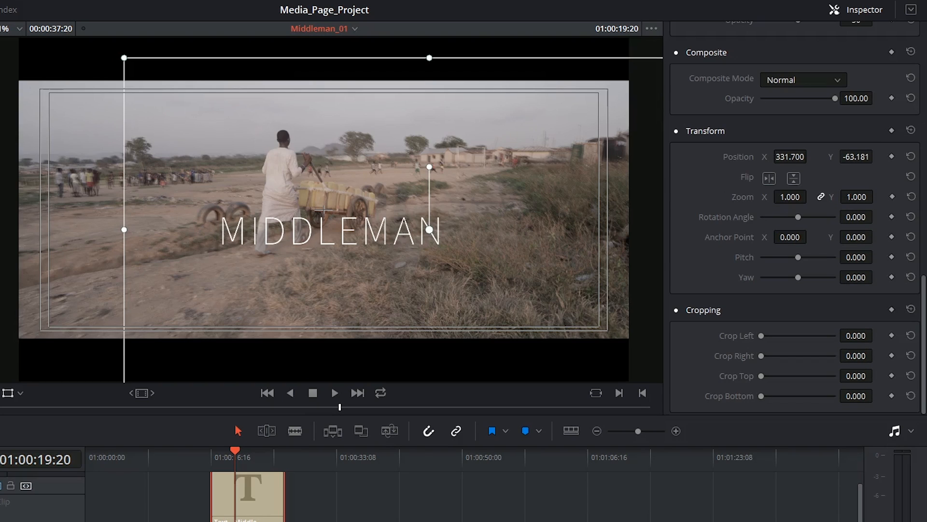
left_click(910, 157)
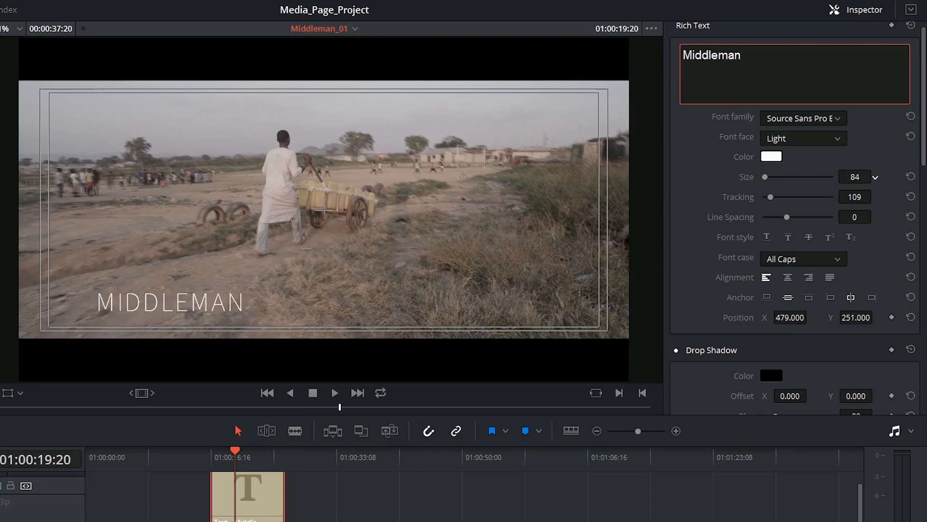
Step: Raise the title's stroke size to 6, then return it to 0 leaving no outline
scroll("down", 3)
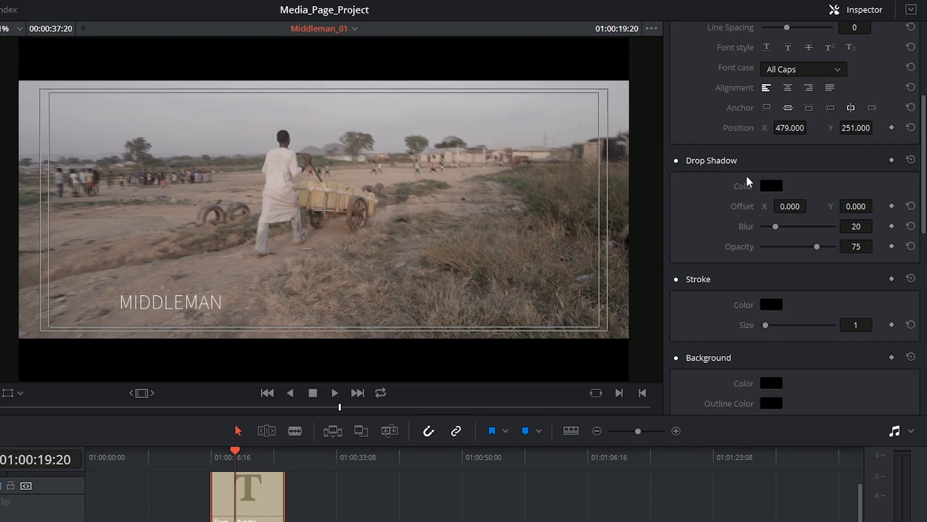
mouse_move(701, 315)
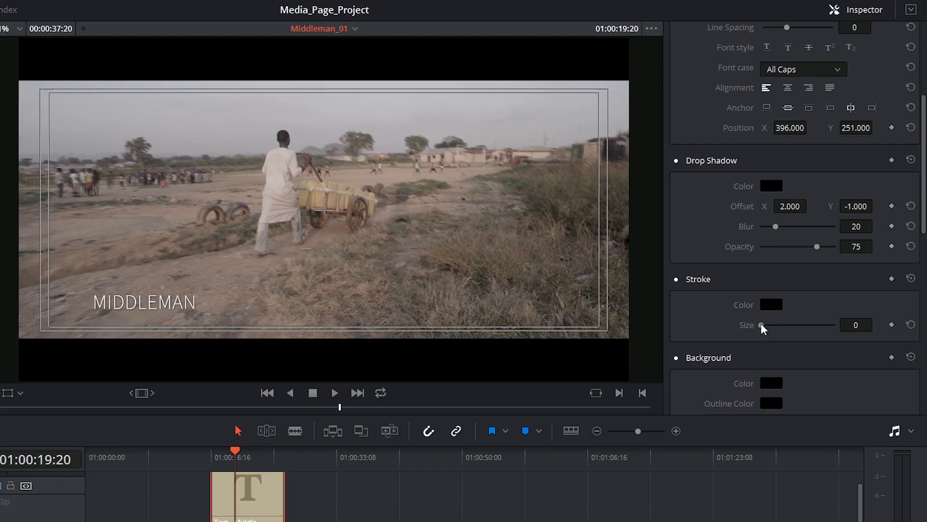
left_click_drag(763, 325, 788, 325)
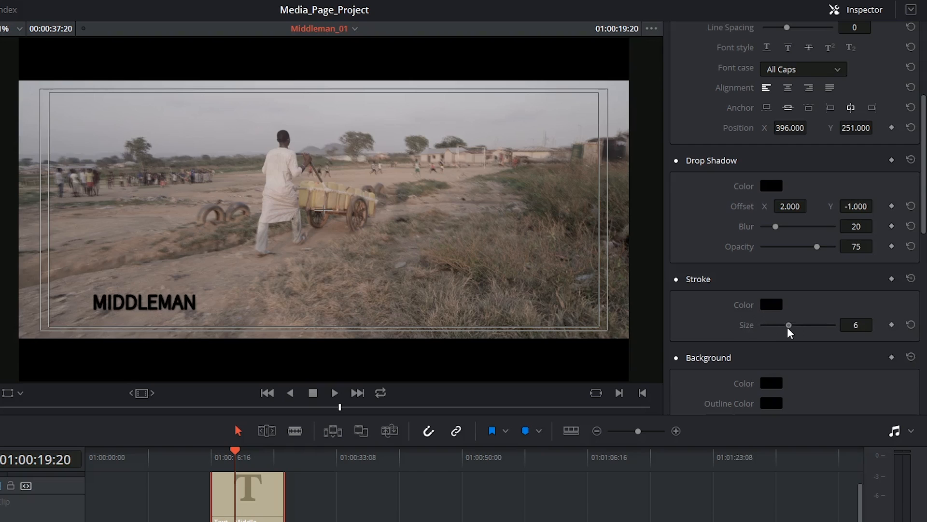
left_click_drag(788, 324, 764, 325)
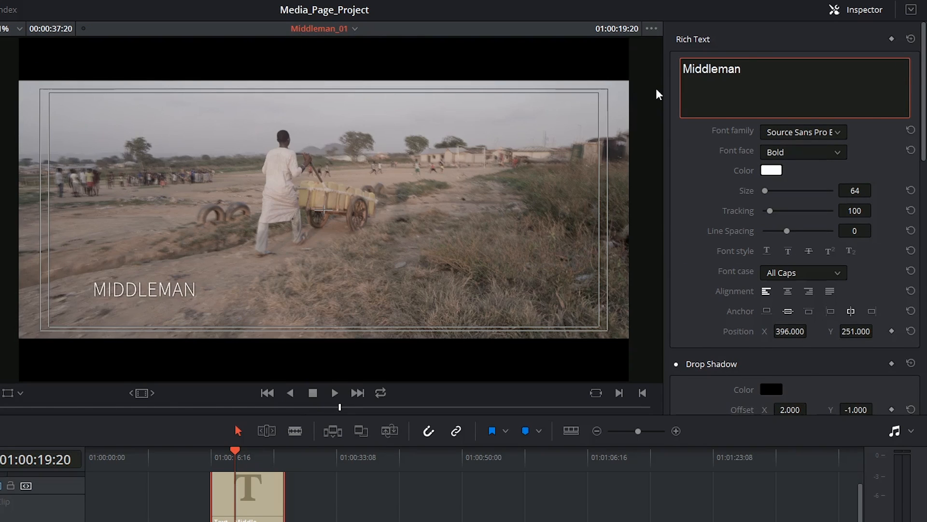
Step: Add a 'part 1' line under MIDDLEMAN, centre both lines, nudge them up and set it to Black weight
type("part 1")
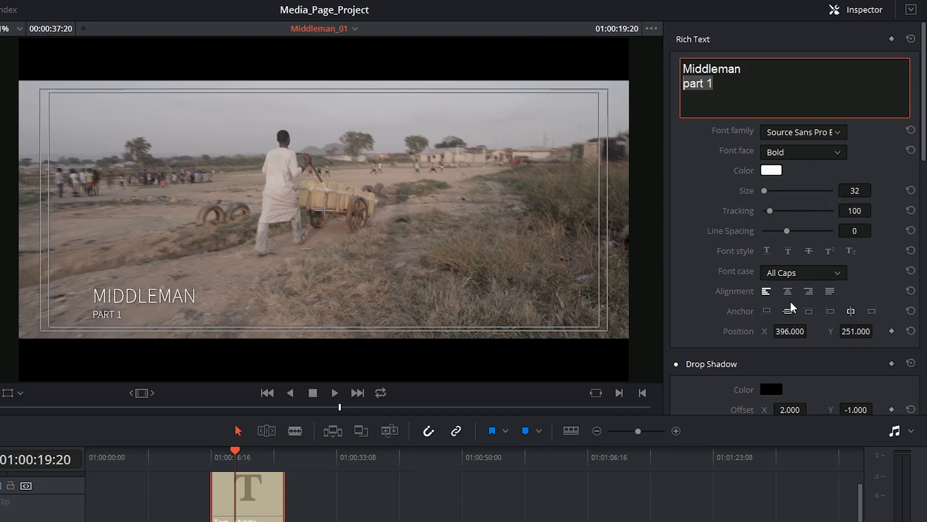
left_click(789, 291)
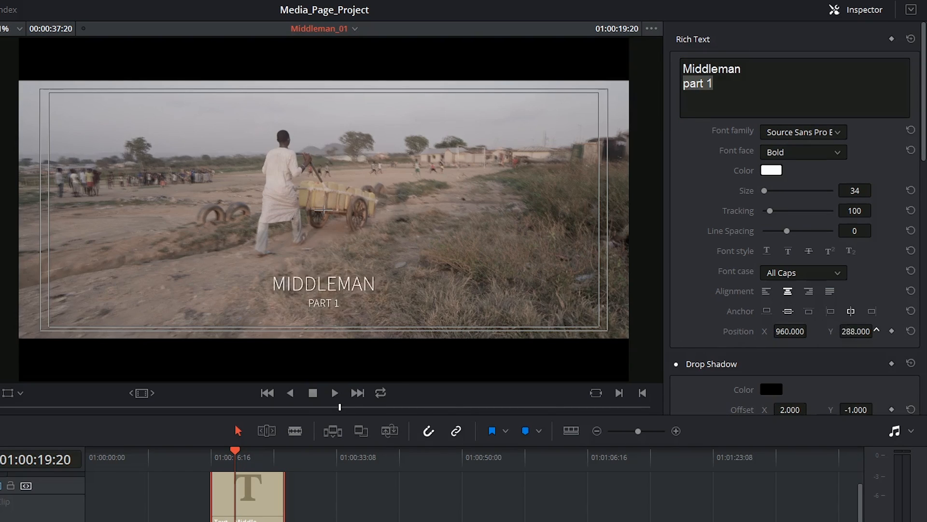
left_click(855, 331)
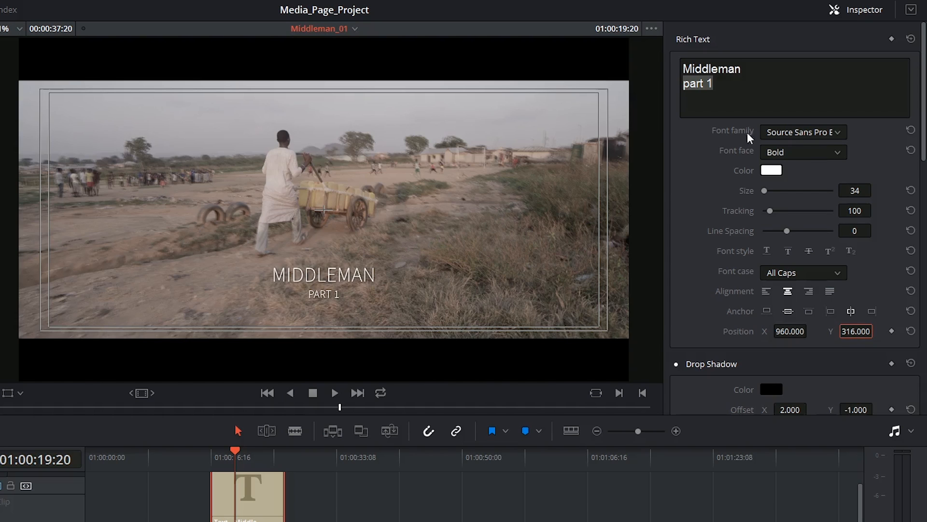
left_click(803, 152)
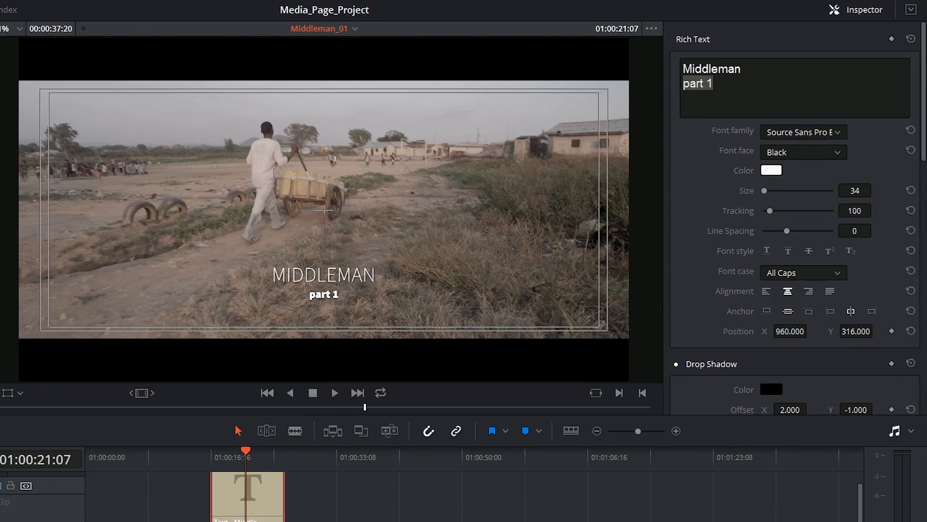